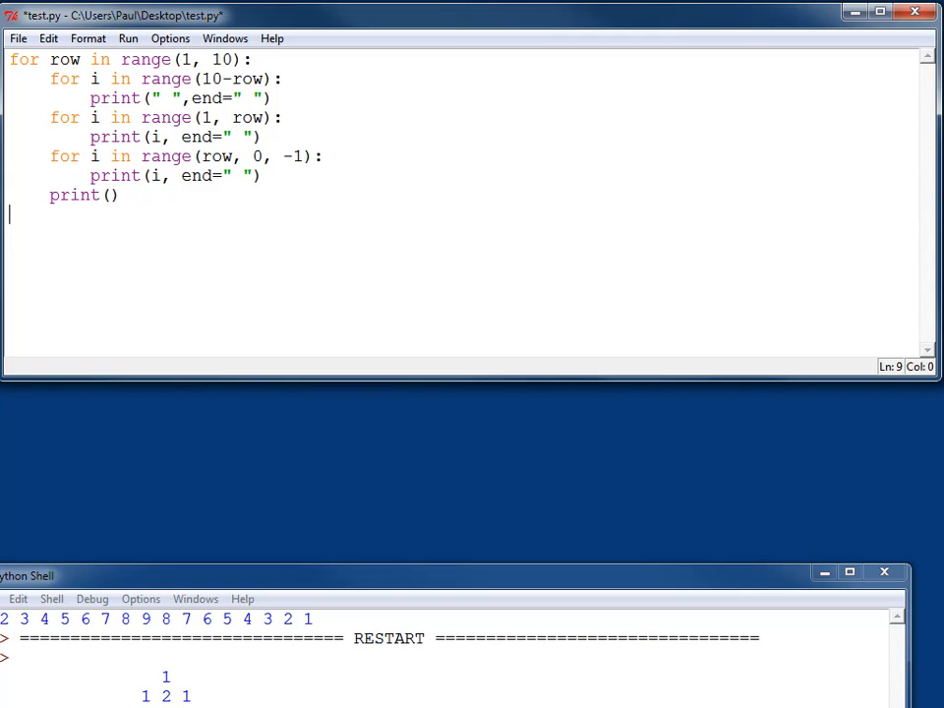
- Write the outer loop 'for i in range(10):' for the pyramid's lower half
text(for)
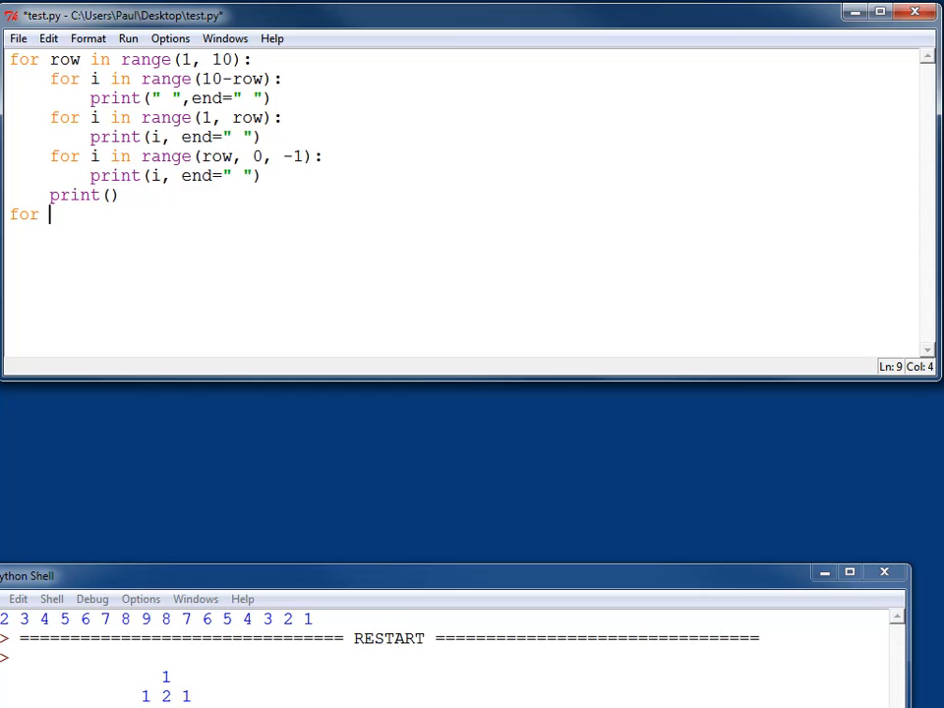
text(i in)
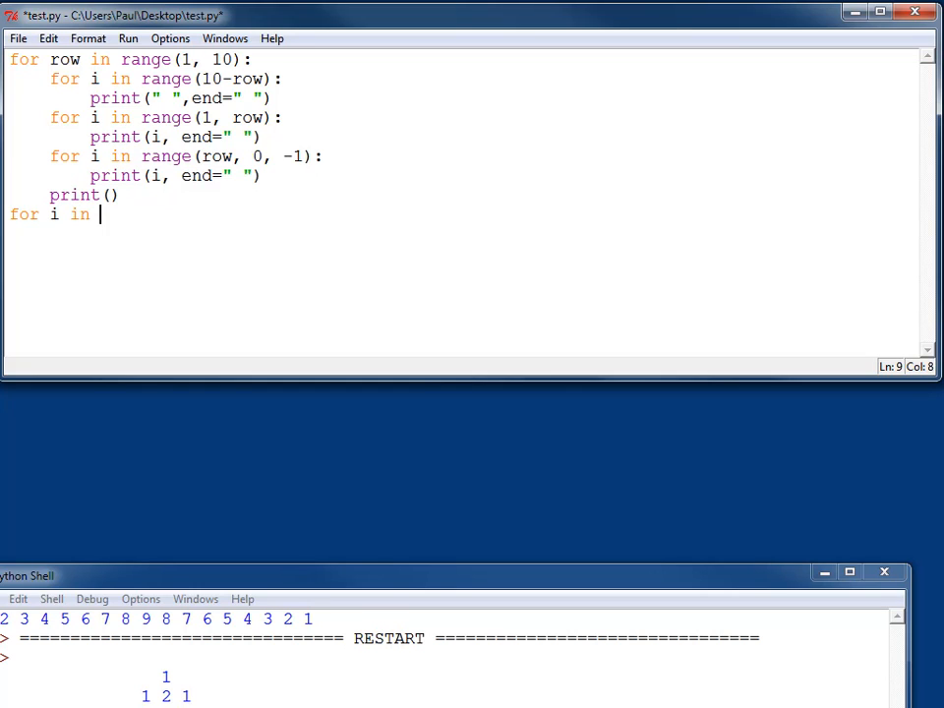
text(range)
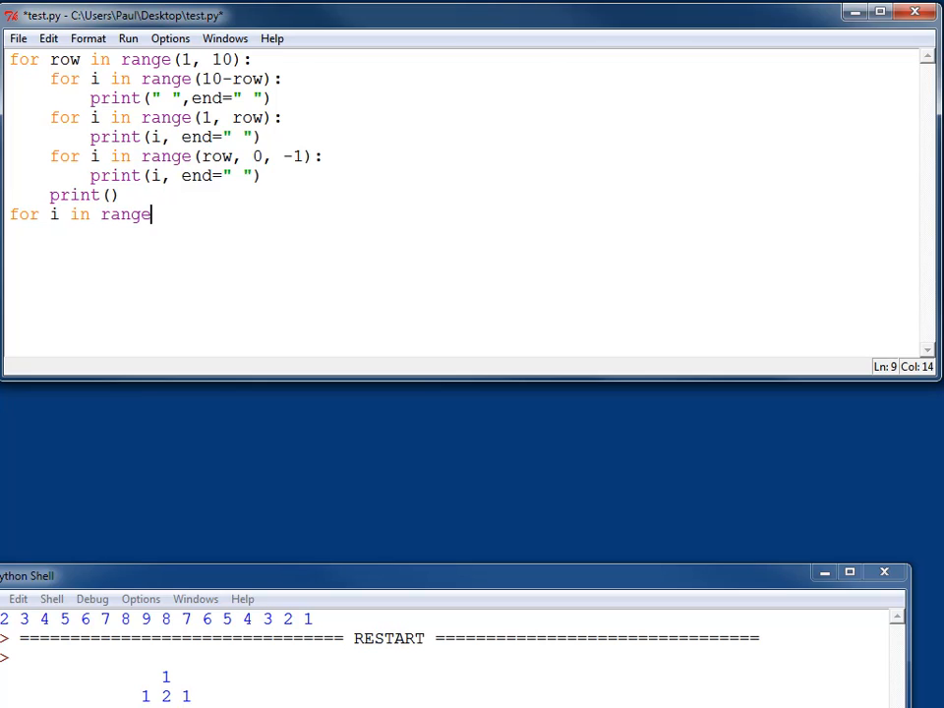
text((1)
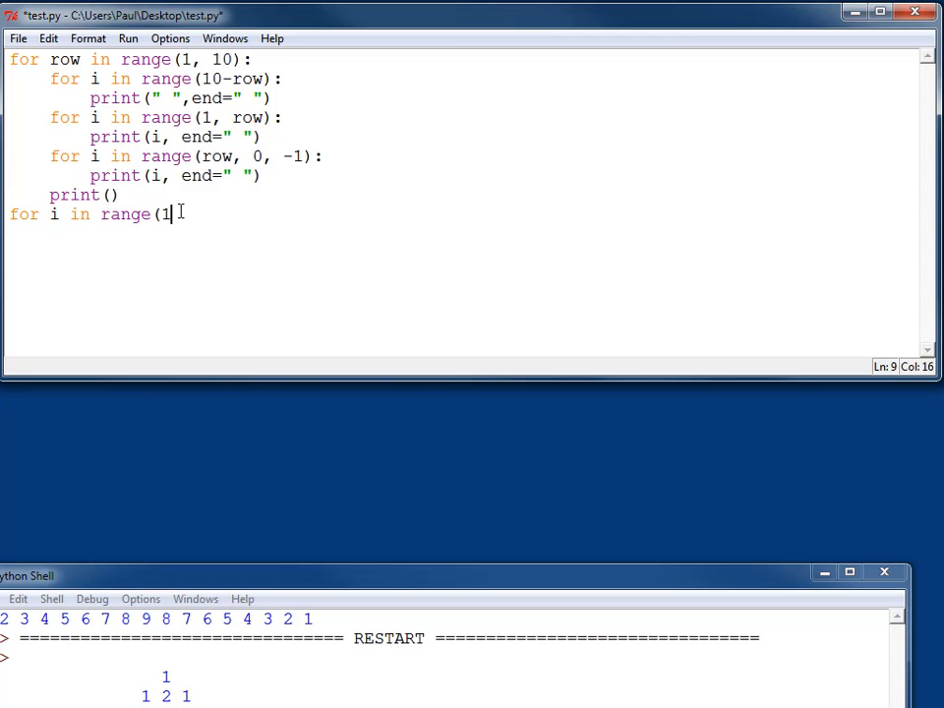
text(0)
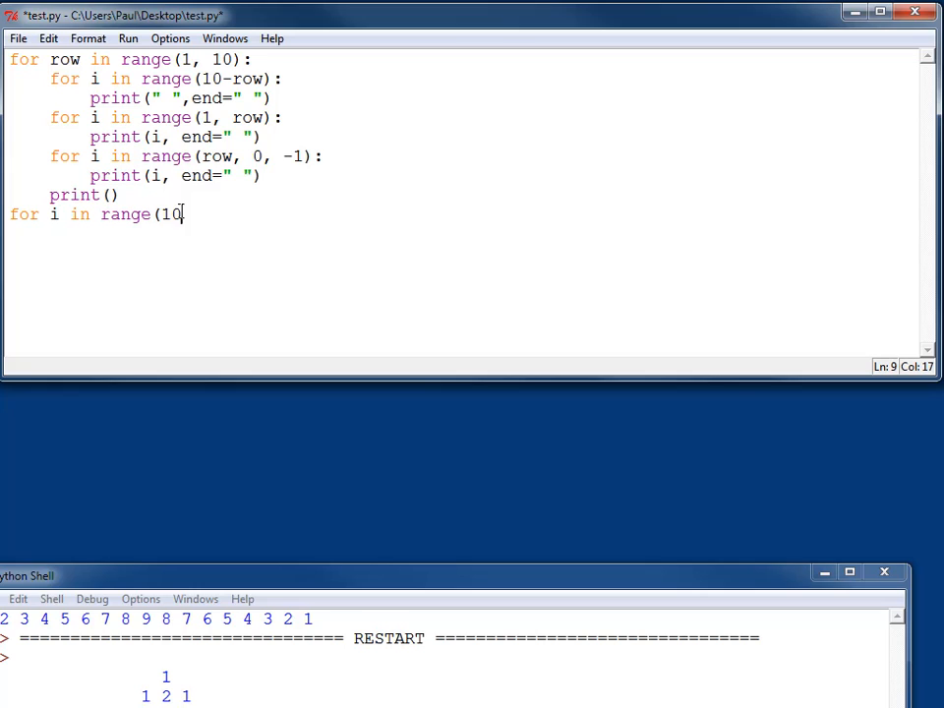
text():)
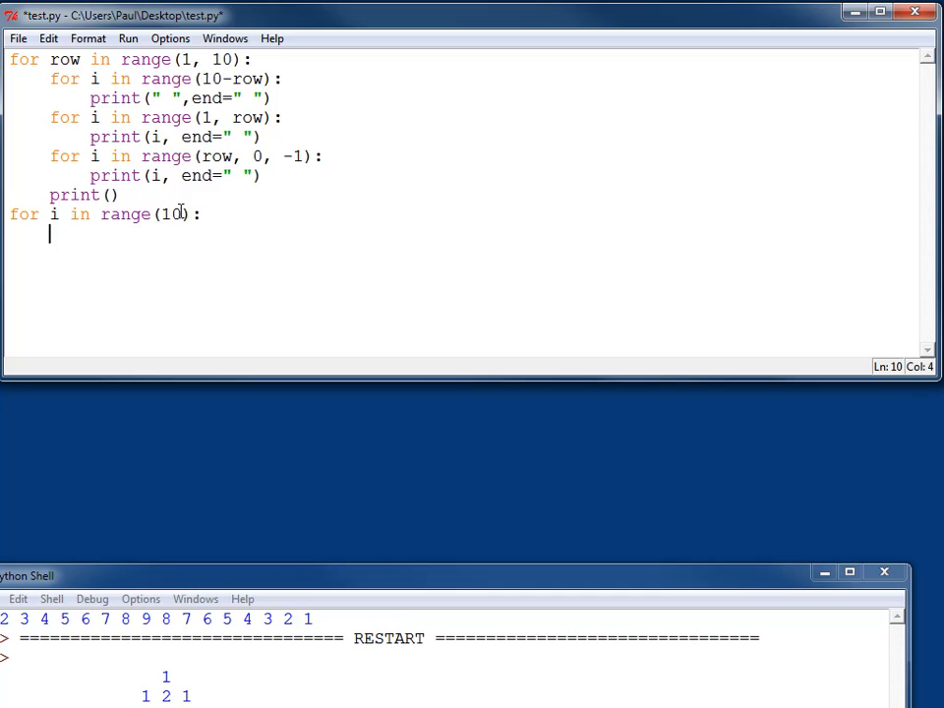
- Nest the inner loop 'for j in range(1,9-i):' counting down each row
text(for)
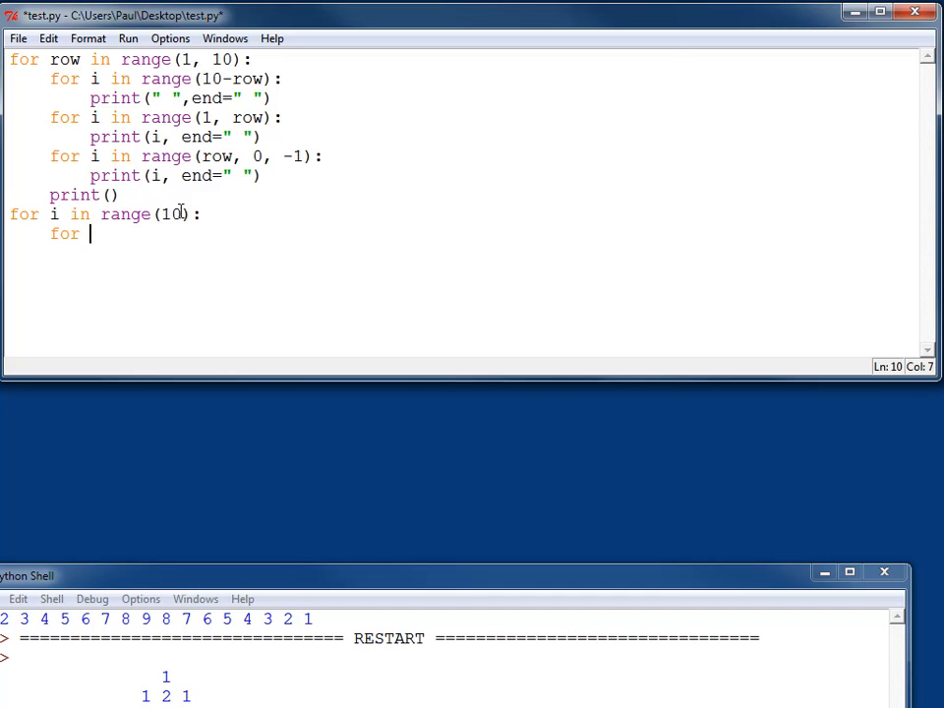
text(j in range)
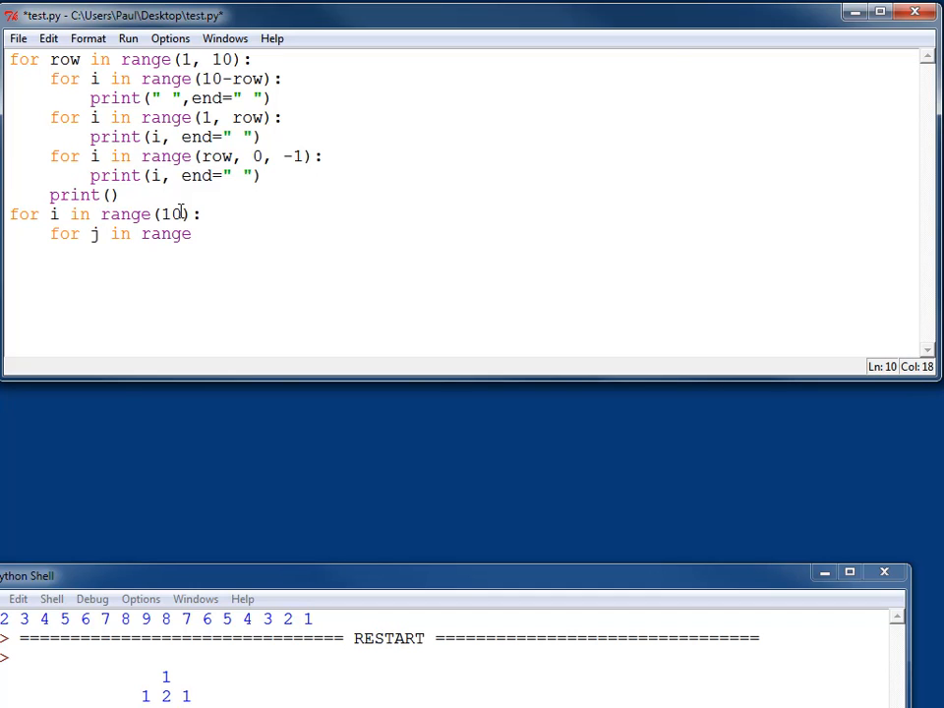
text((1)
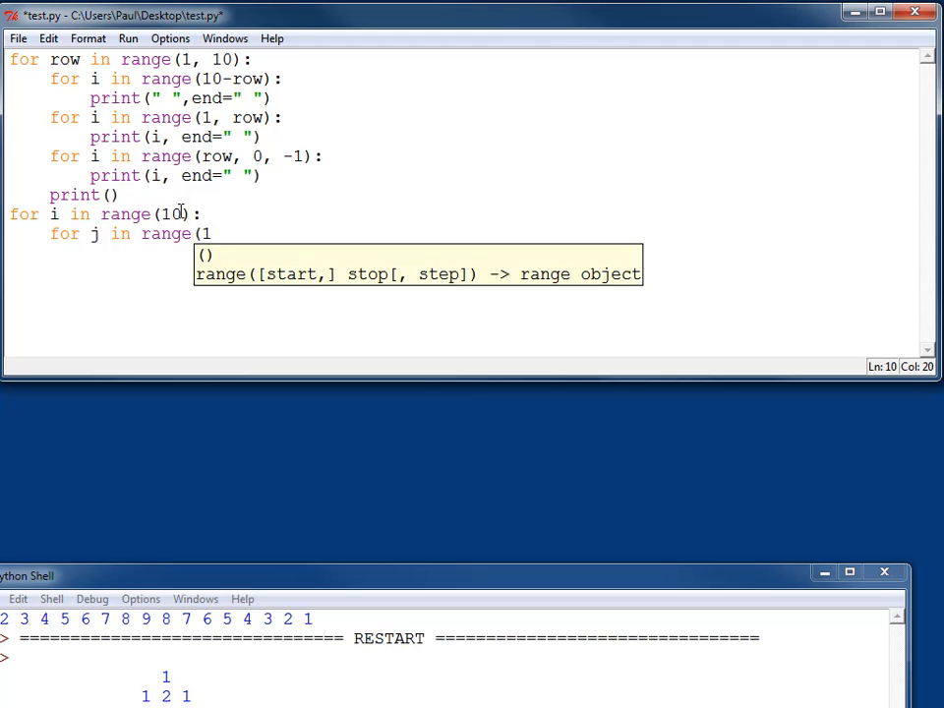
text(,)
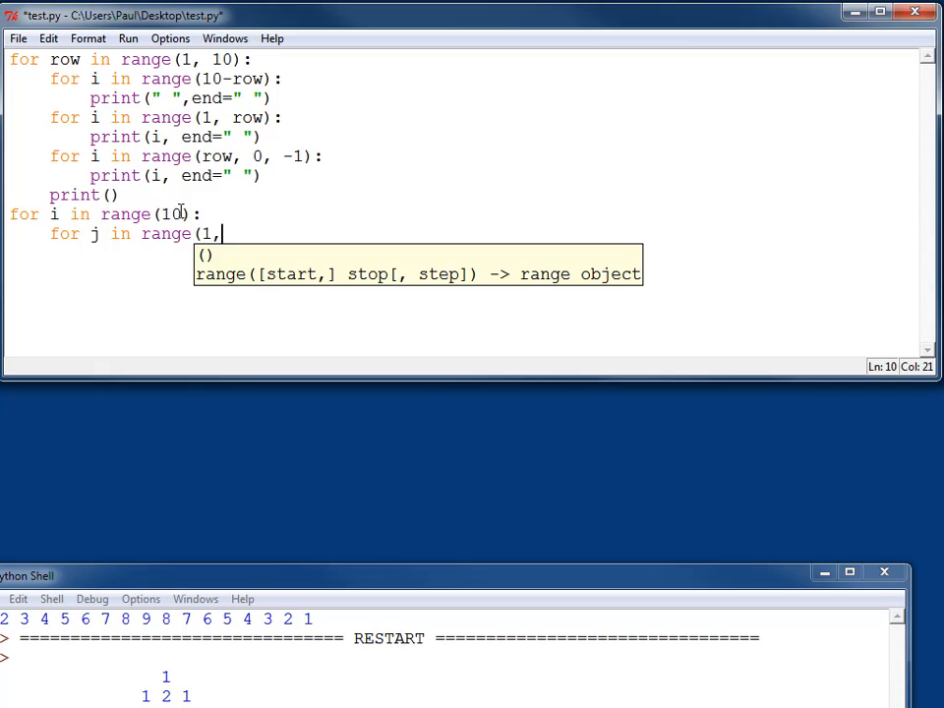
text(9-i)
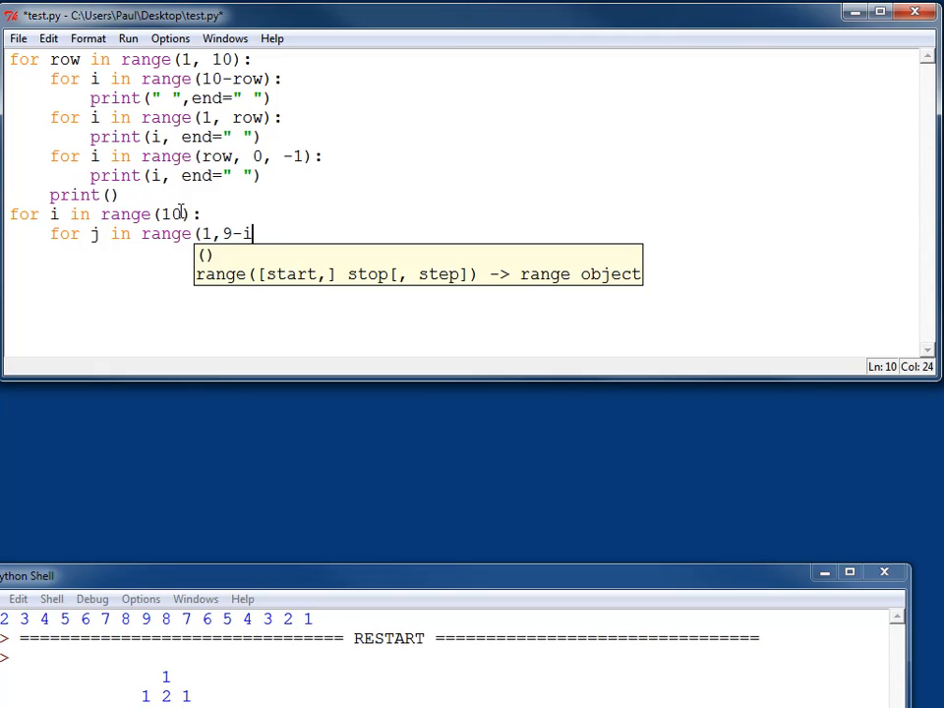
text():)
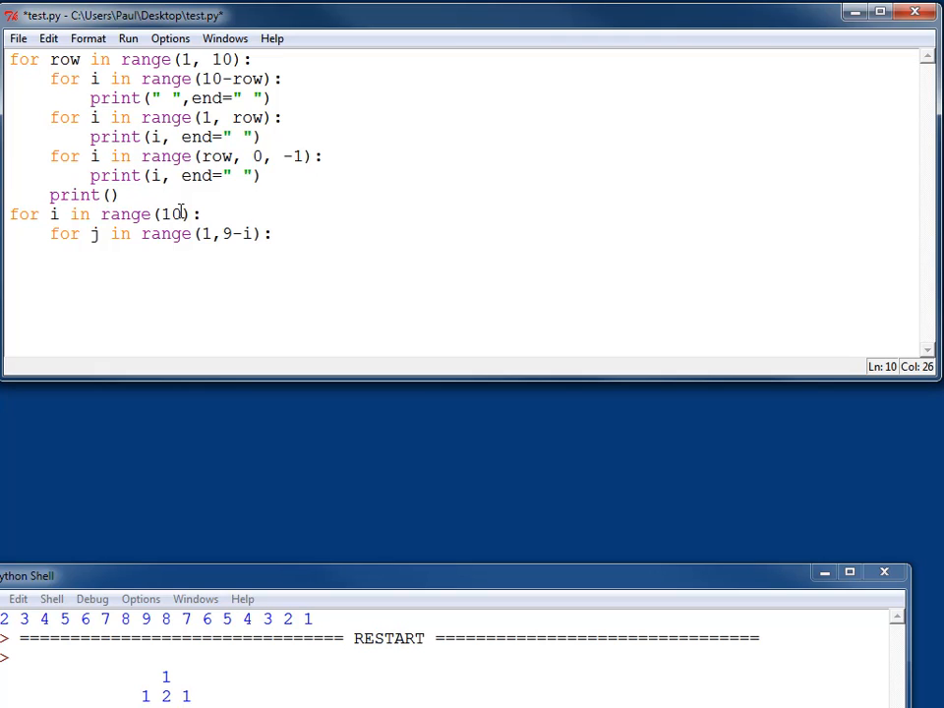
- Print each j with end=" " inside the loop, then an empty print() to end the row
text(print)
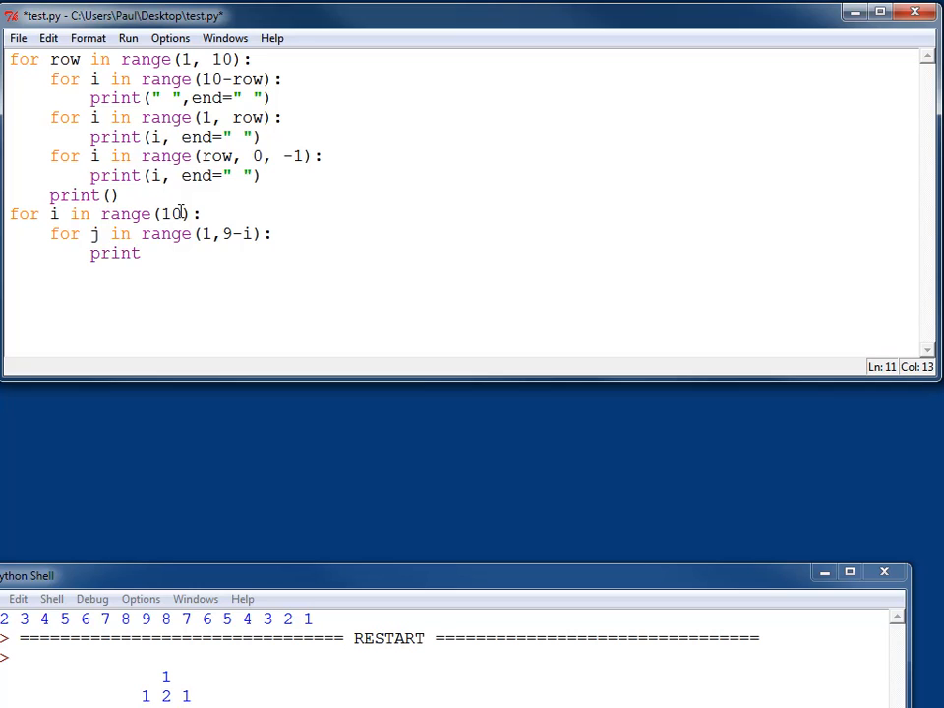
text((j,)
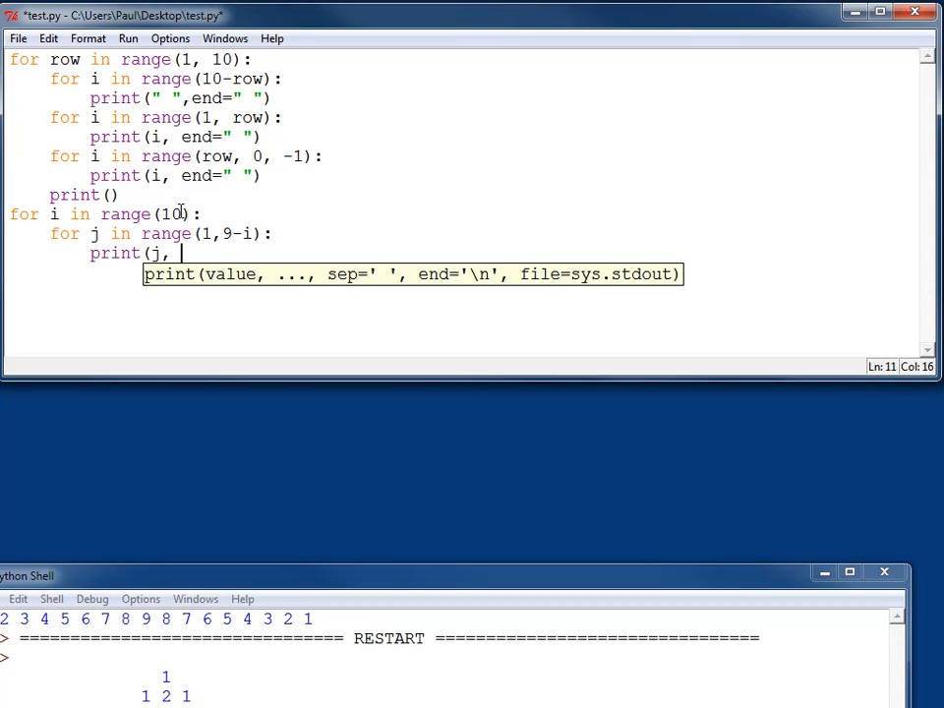
text(end=")
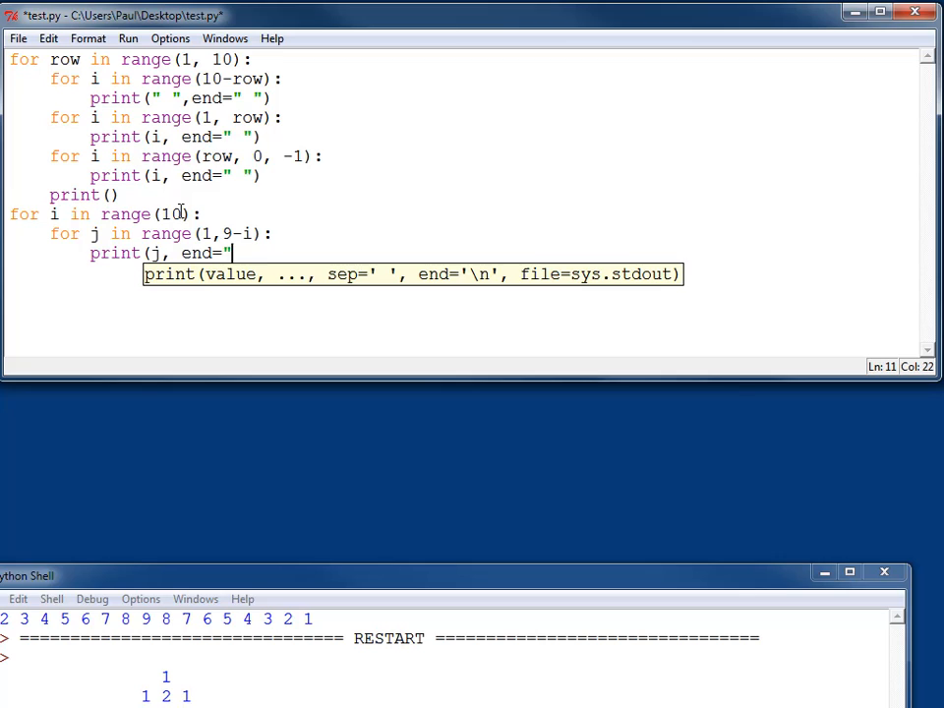
text(" ))
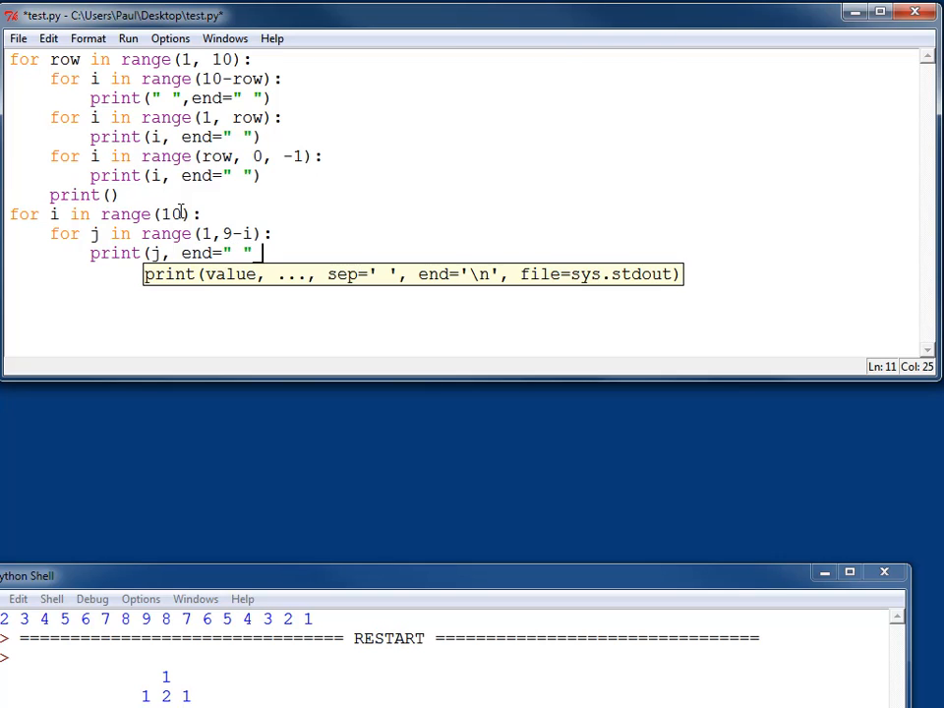
key(Escape)
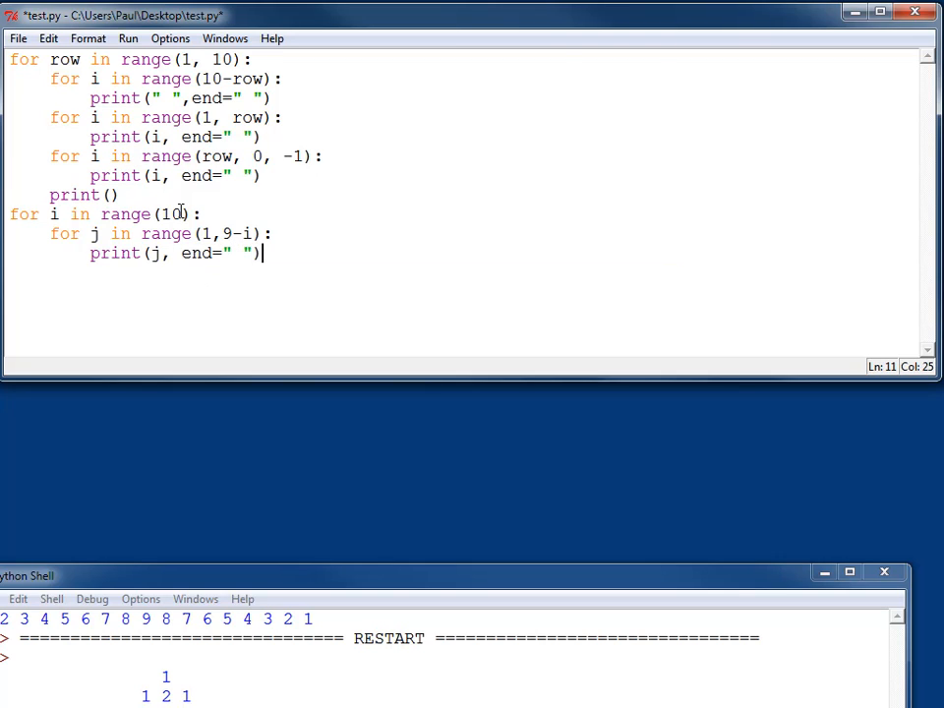
text(print())
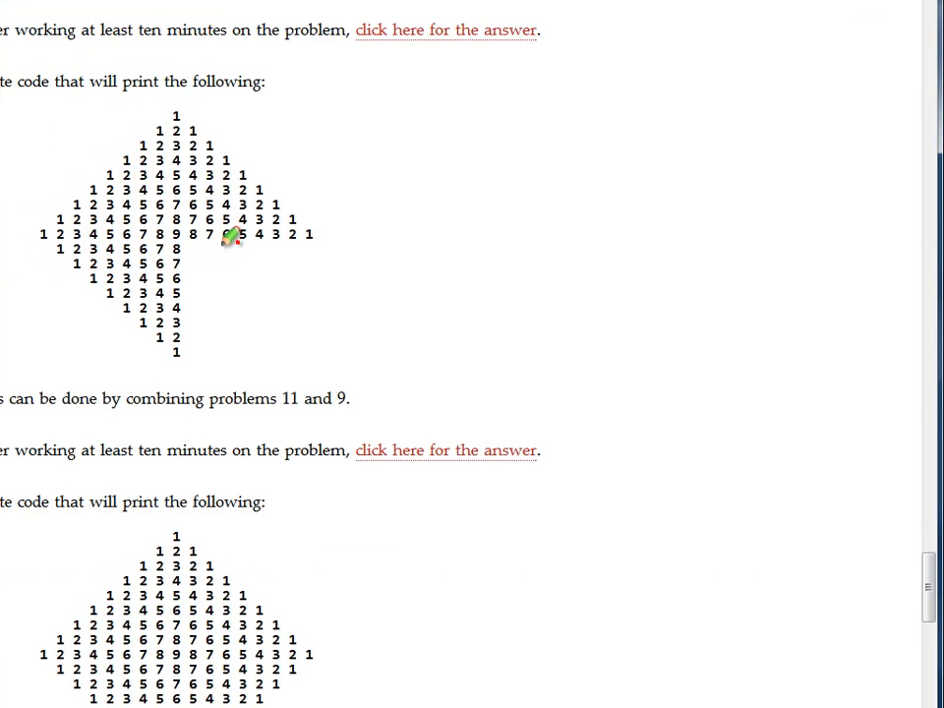
mouse_move(224, 259)
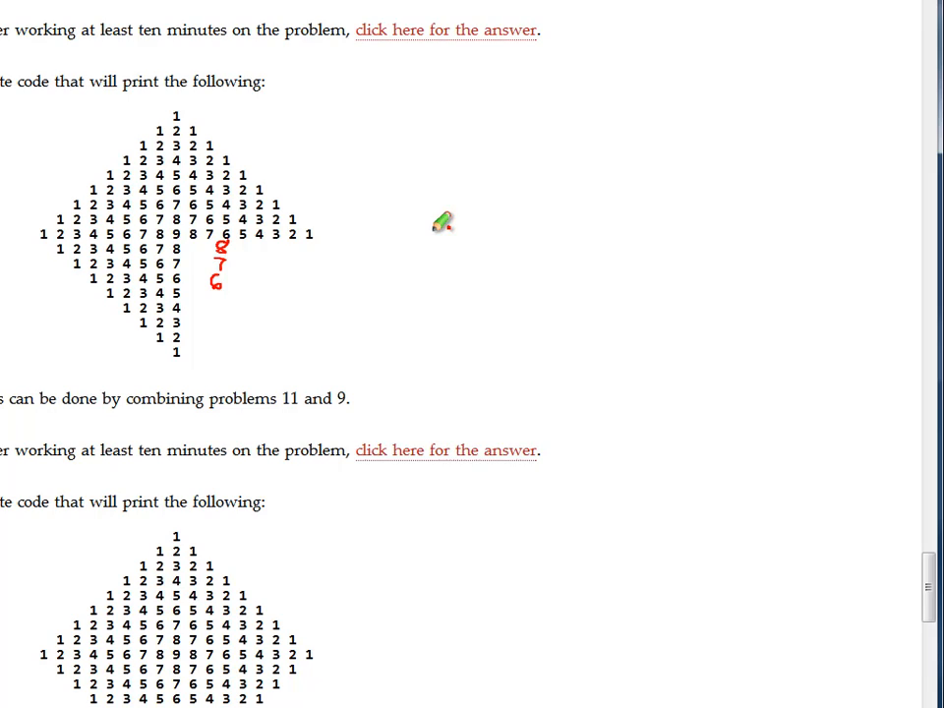
mouse_move(403, 224)
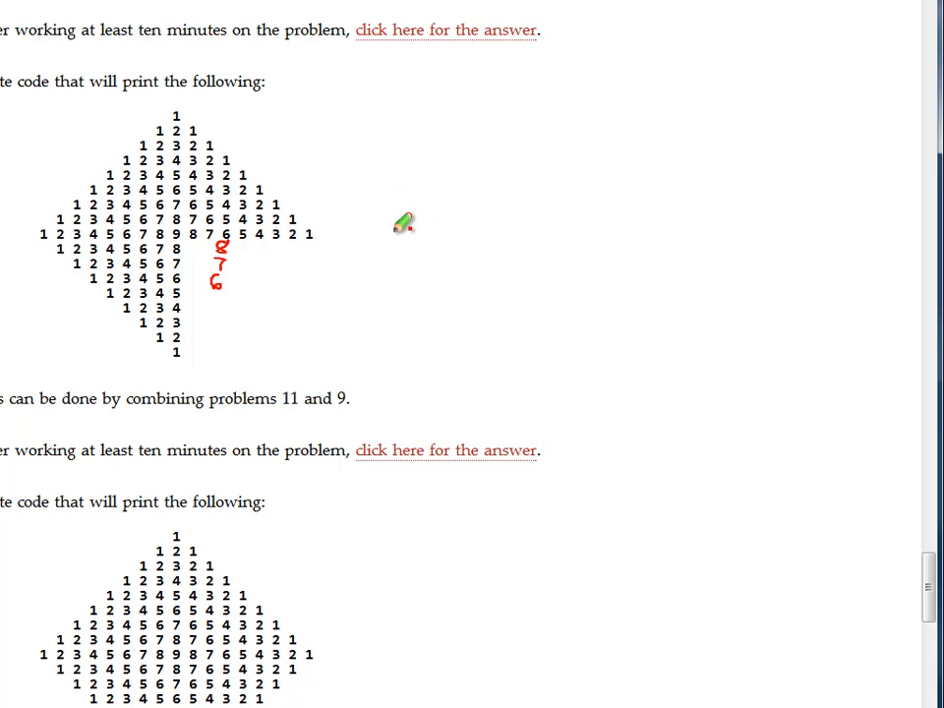
- Jot 8, 7, 6, a 0–3 list and '9 - i' beside the diamond's lower rows
drag(401, 221, 413, 286)
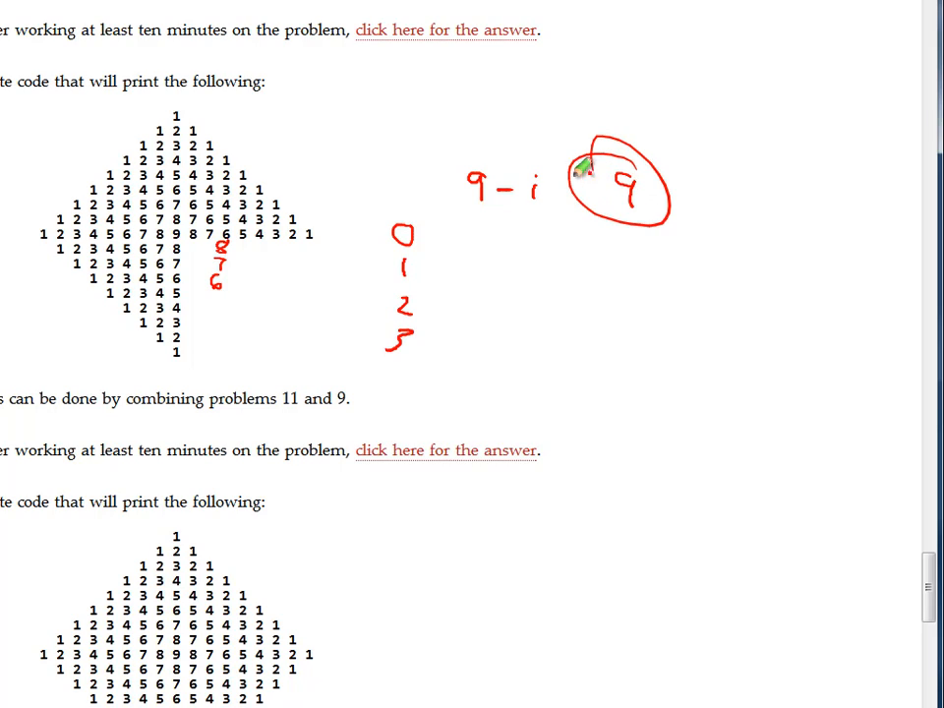
mouse_move(504, 124)
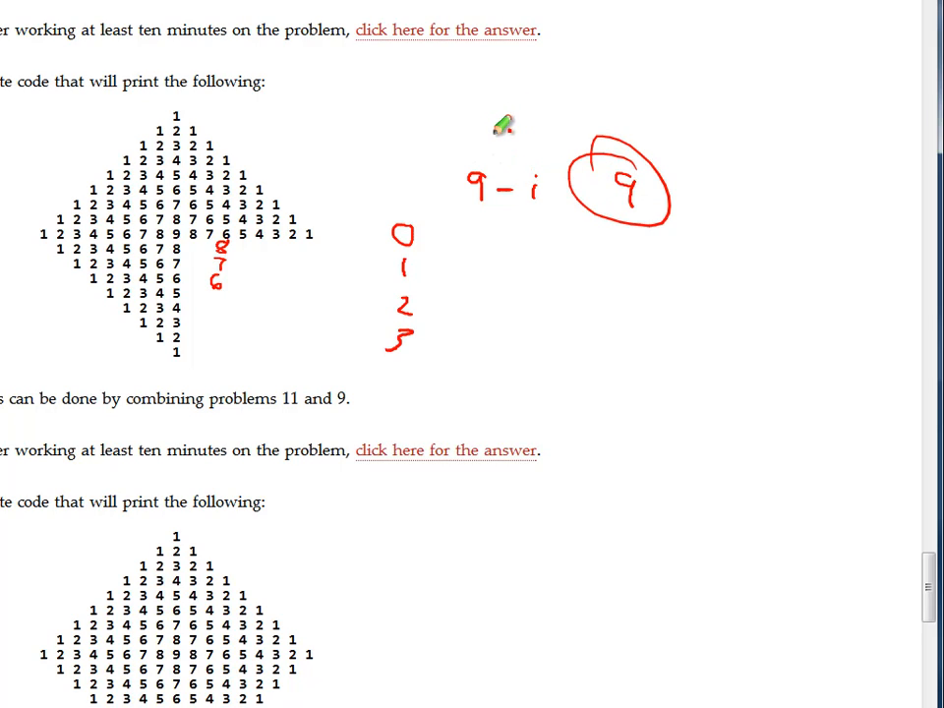
mouse_move(500, 110)
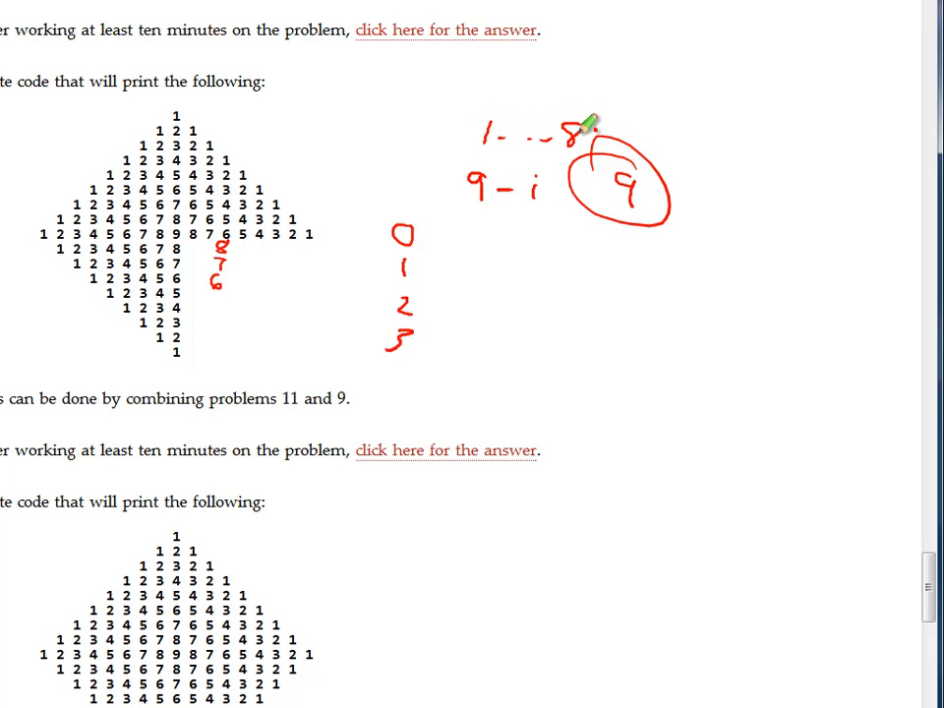
mouse_move(478, 323)
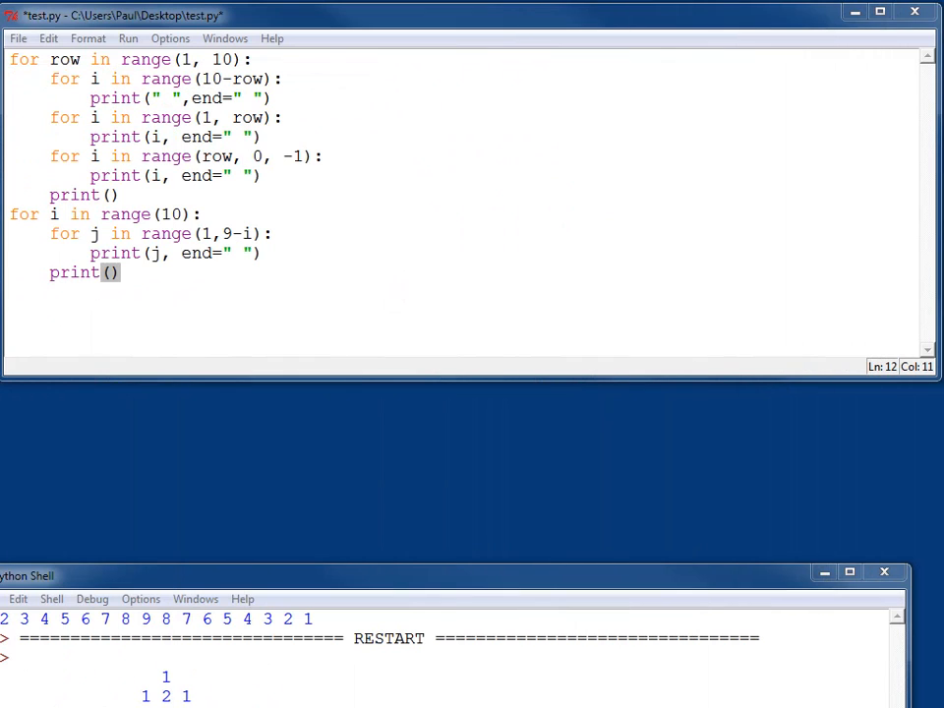
mouse_move(571, 271)
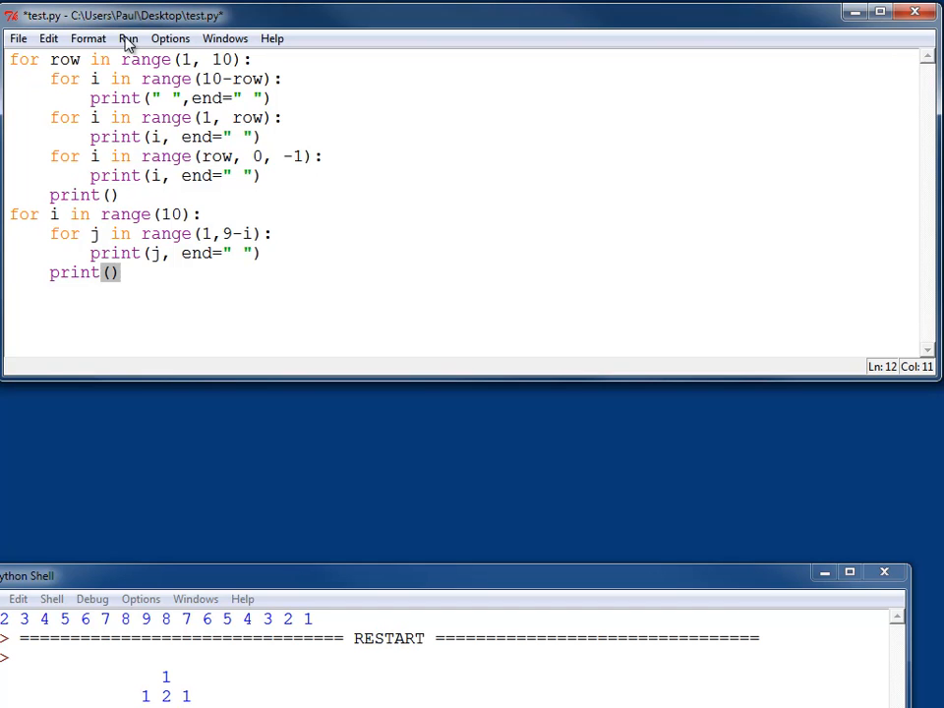
- Run the module, agreeing to save test.py first, so the pyramid prints in the Shell
click(128, 39)
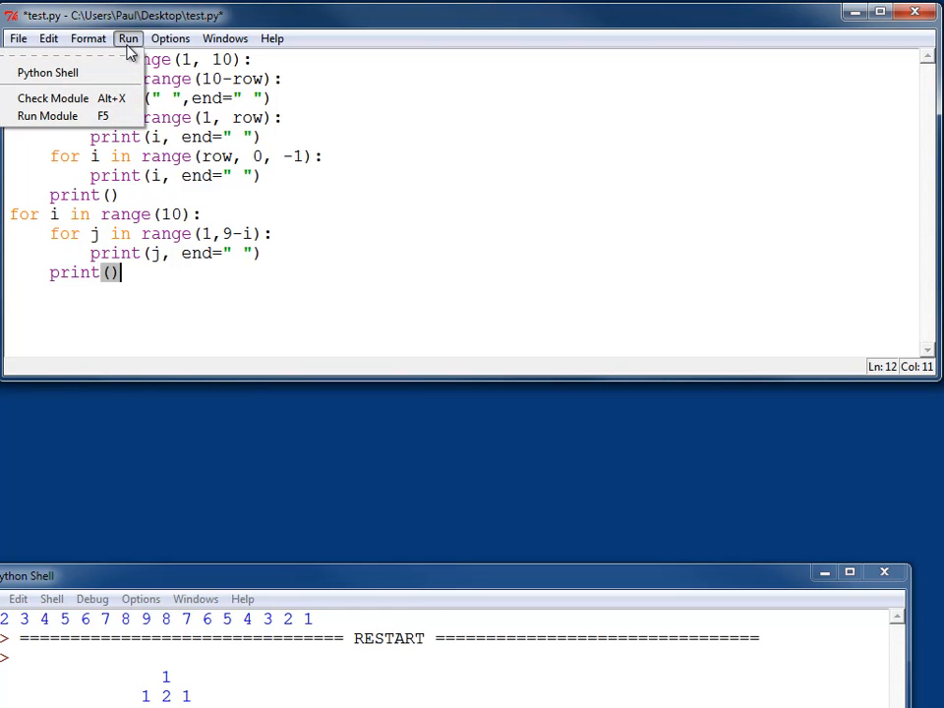
click(48, 116)
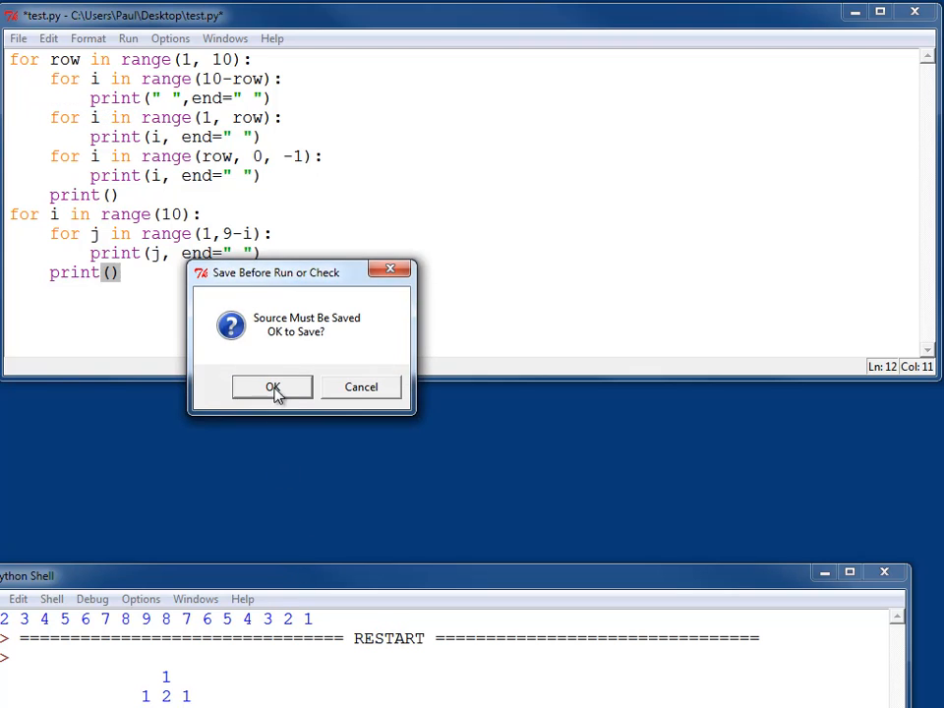
click(272, 386)
text(for j in)
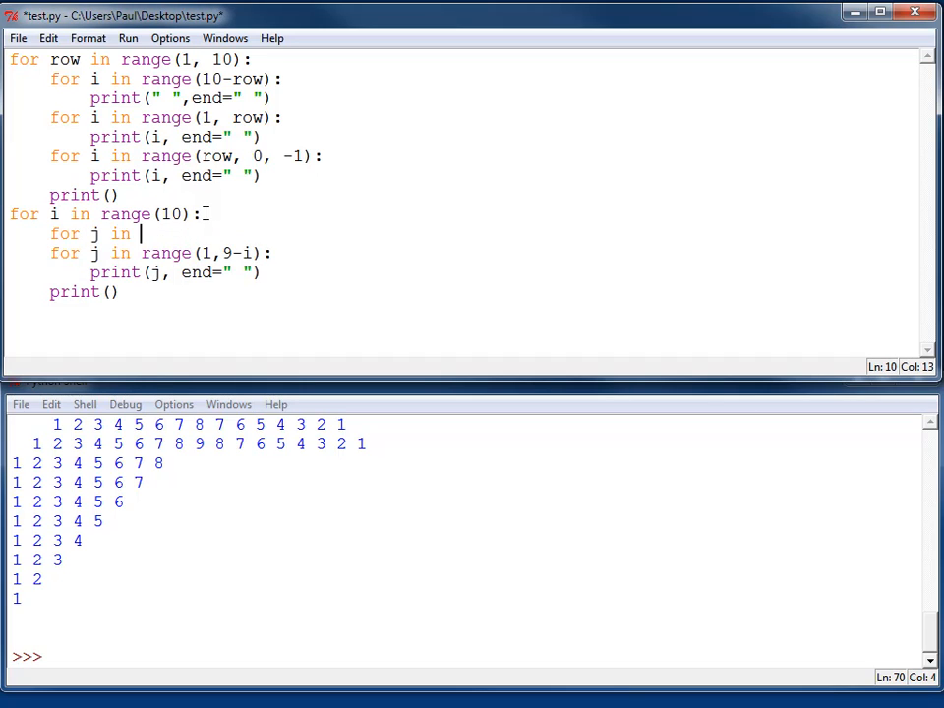
- Write the spacing loop 'for j in range(i):' printing " " with end=" ", then rerun with F5
text(range()
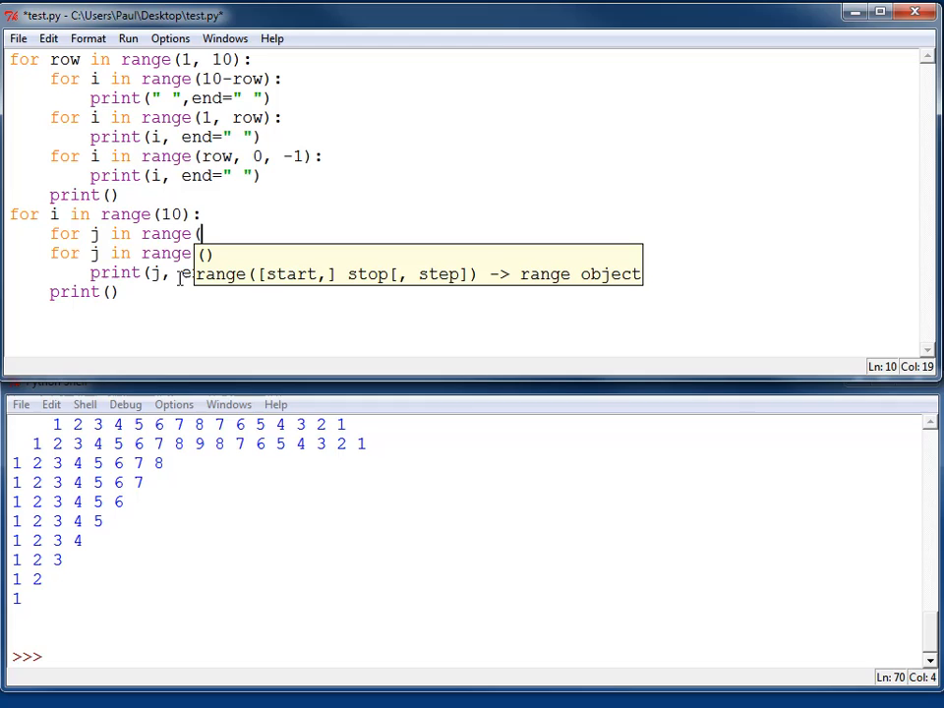
text(i)
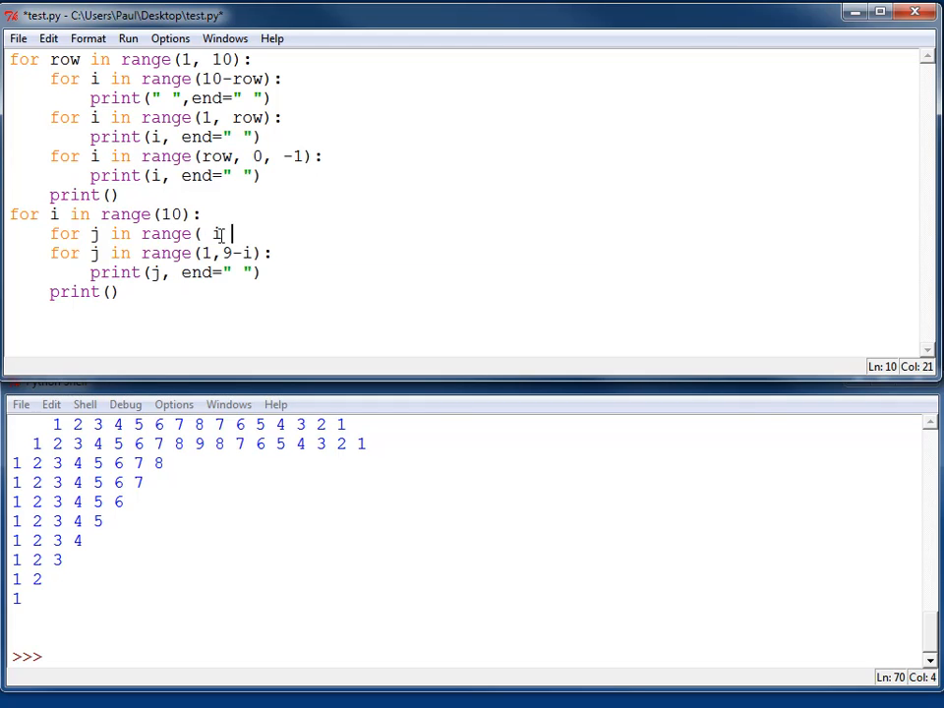
text():)
text(print(" )
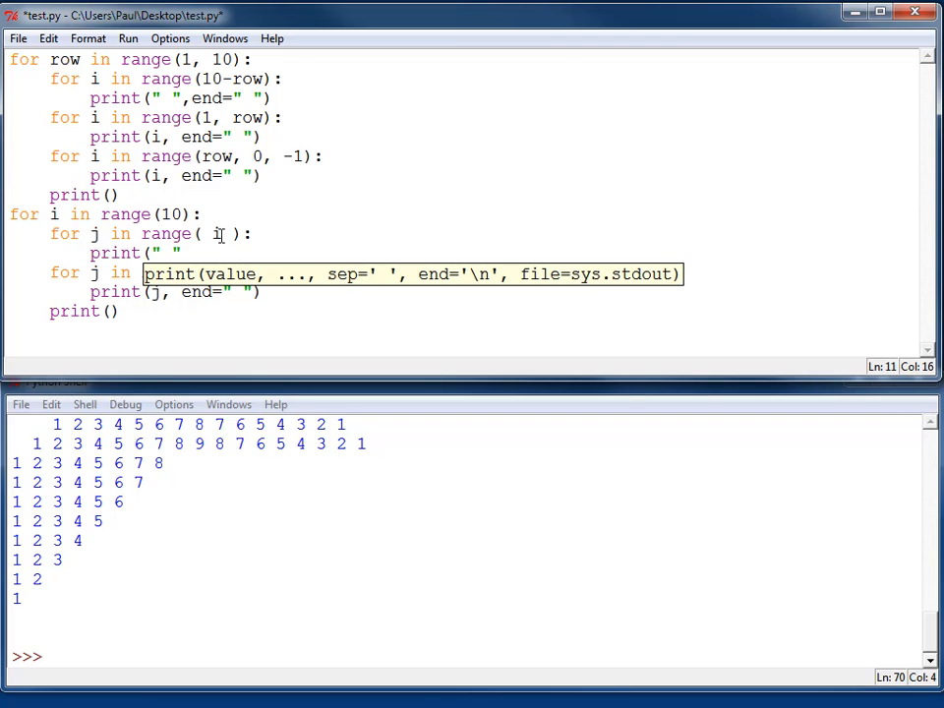
text(,e)
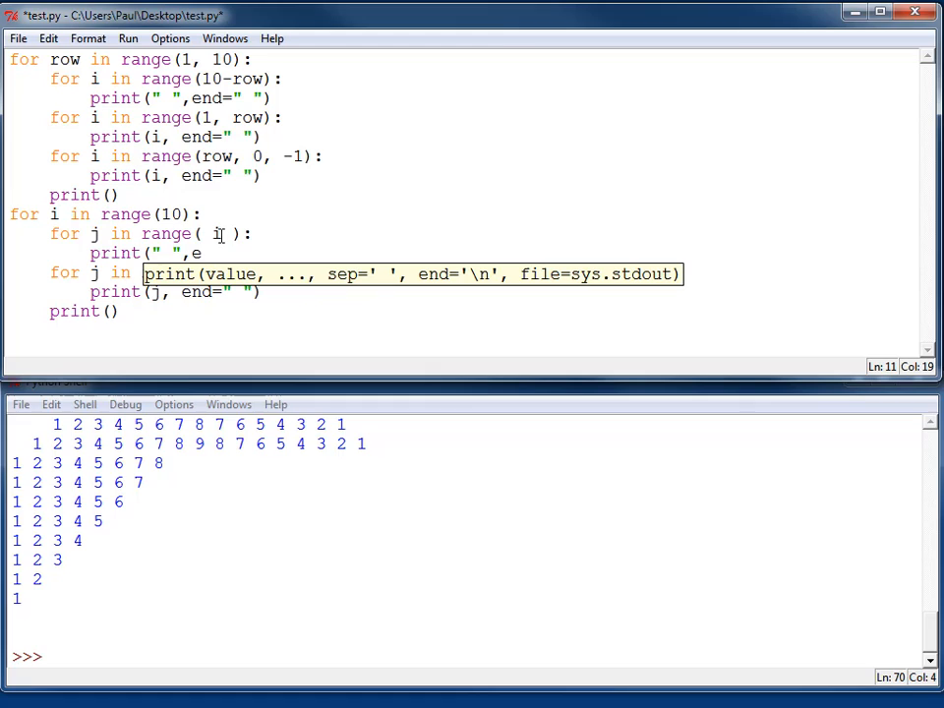
text(nd=" "))
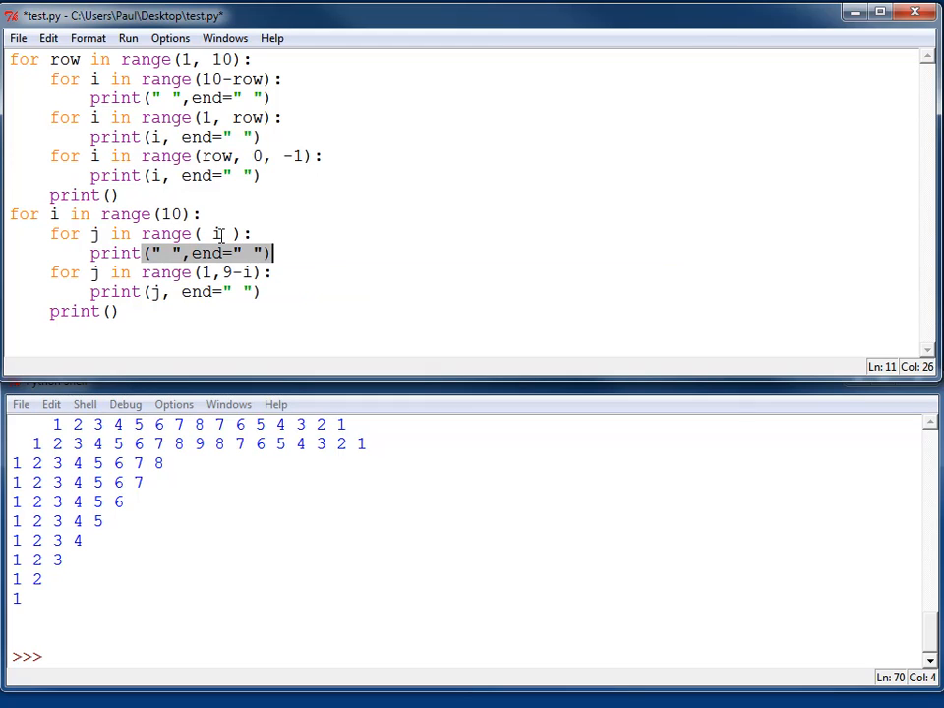
key(F5)
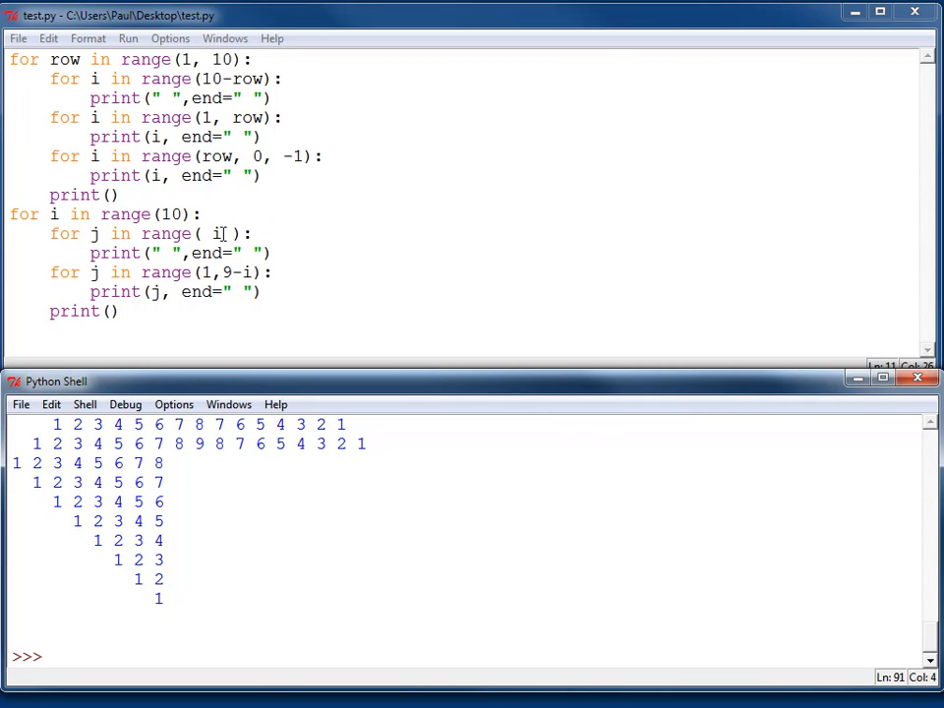
- Change the spacing loop to range(i+2) to widen the lower rows' indent
text(+2)
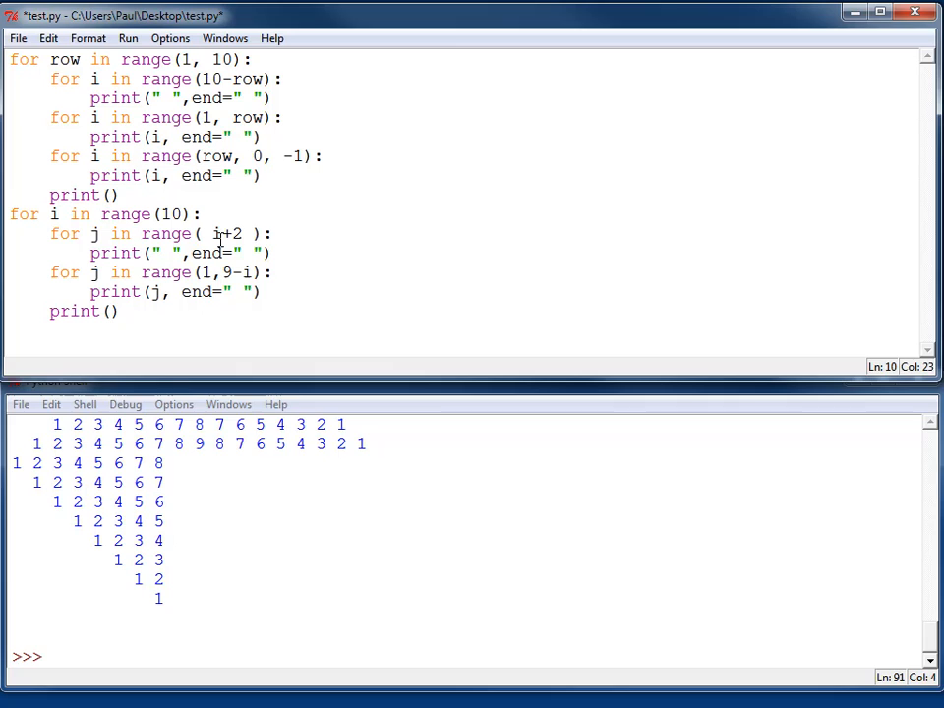